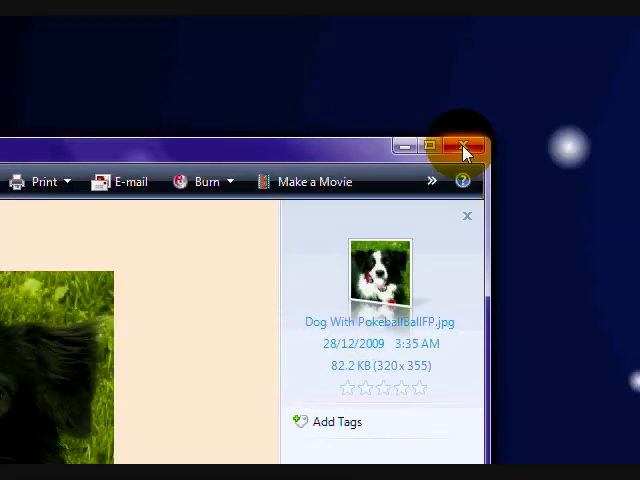
# Close the Windows Photo Gallery window showing the dog photo.
pyautogui.click(444, 146)
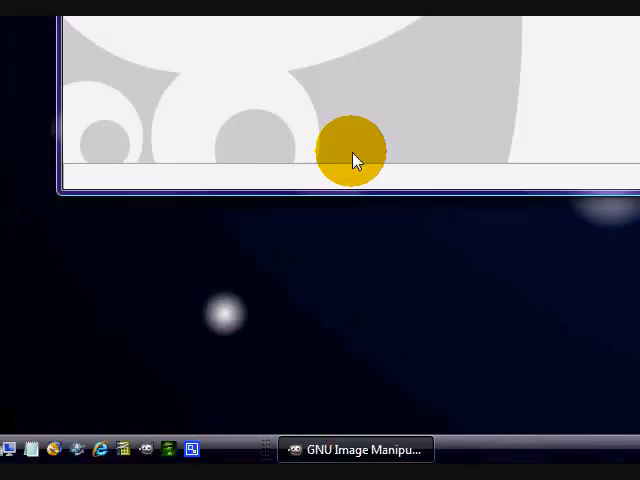
# Open Dog With Ball.jpg from Local Disk (D:) via File > Open.
pyautogui.click(184, 142)
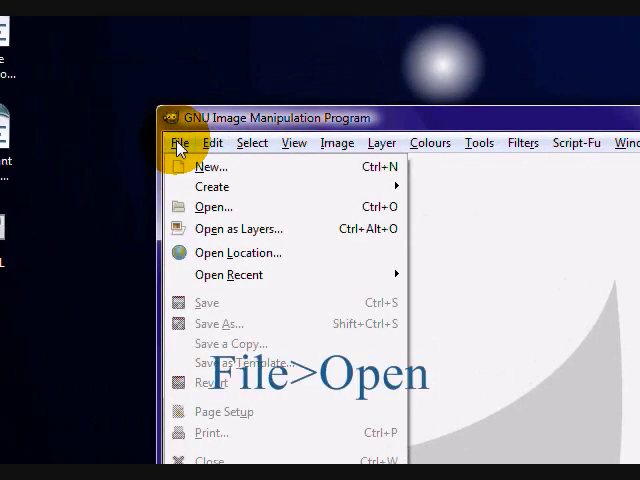
pyautogui.click(212, 206)
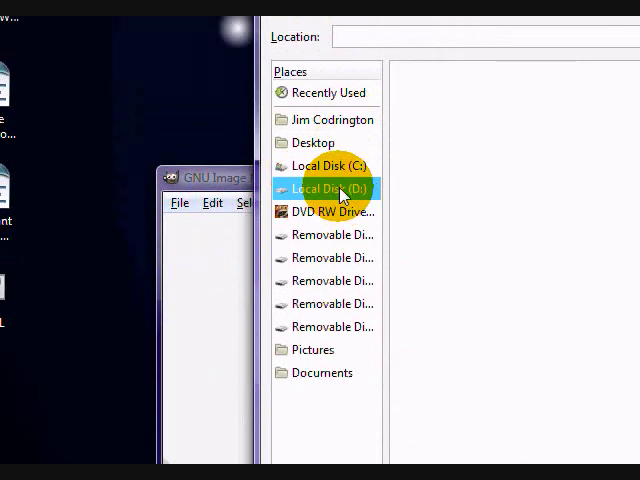
pyautogui.click(324, 188)
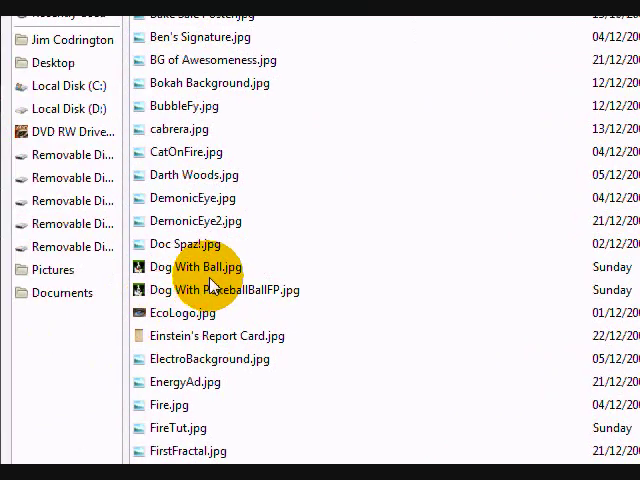
pyautogui.doubleClick(196, 268)
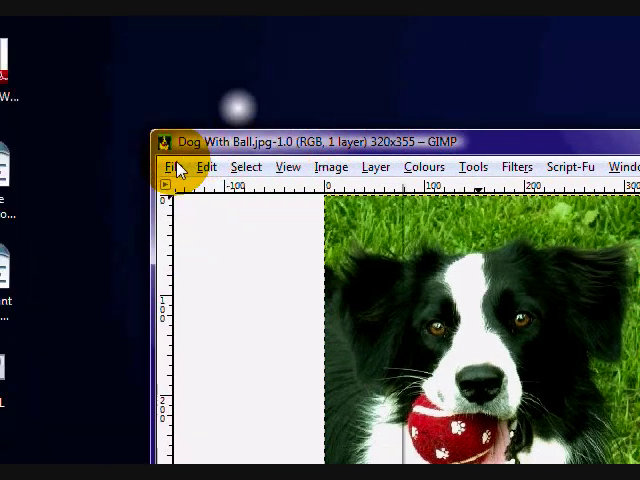
# Add the pokeball cutout image over the dog photo as a new layer.
pyautogui.click(192, 166)
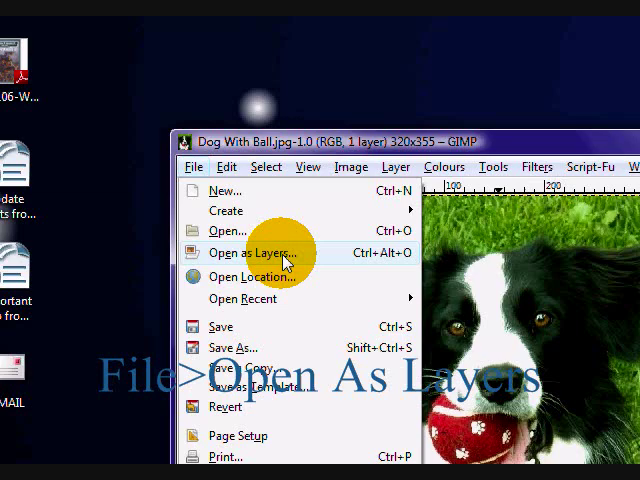
pyautogui.click(256, 252)
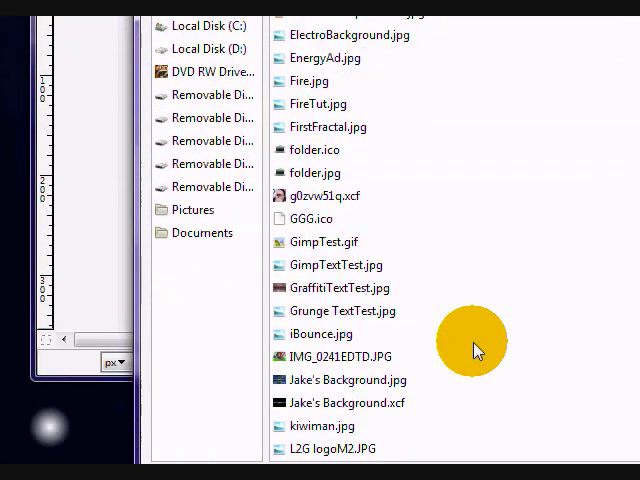
pyautogui.scroll(-3)
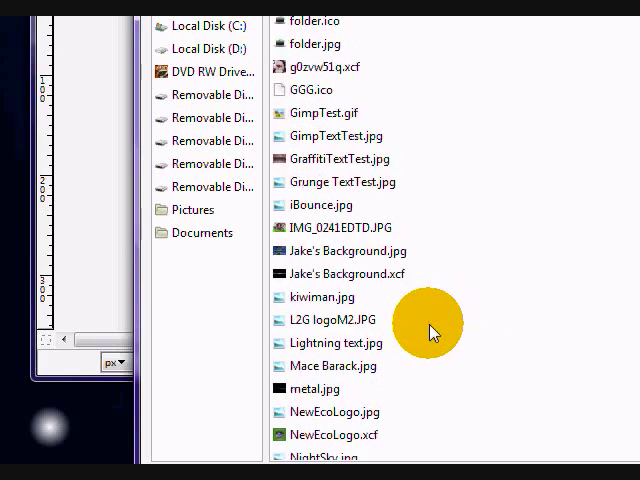
pyautogui.scroll(-3)
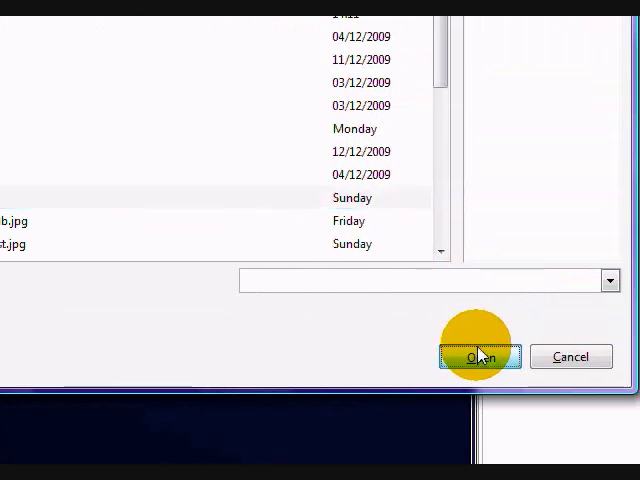
pyautogui.click(478, 356)
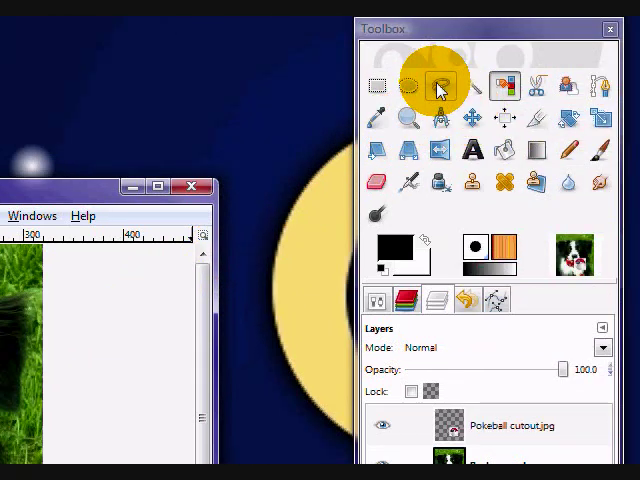
# Choose a selection tool and select the round pokeball outline on its layer.
pyautogui.click(400, 84)
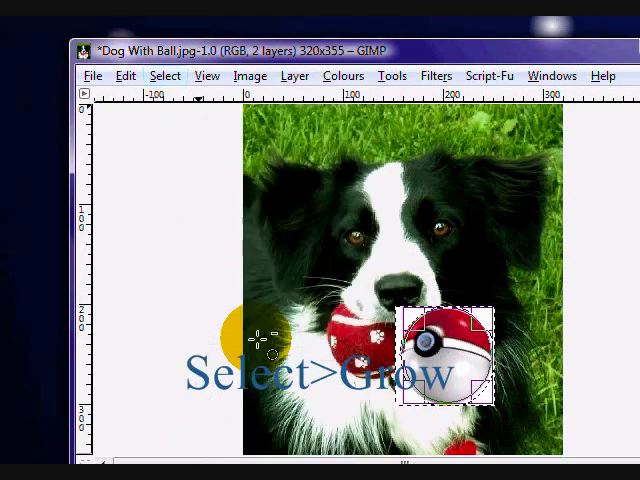
# Grow the pokeball selection outward by a few pixels with Select > Grow.
pyautogui.click(166, 76)
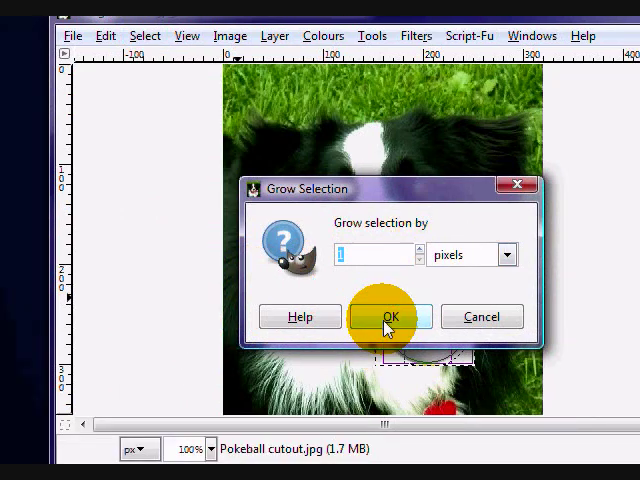
pyautogui.click(384, 316)
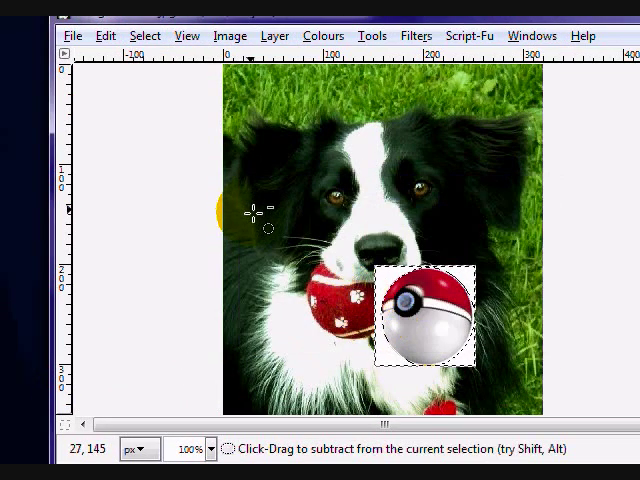
pyautogui.click(228, 156)
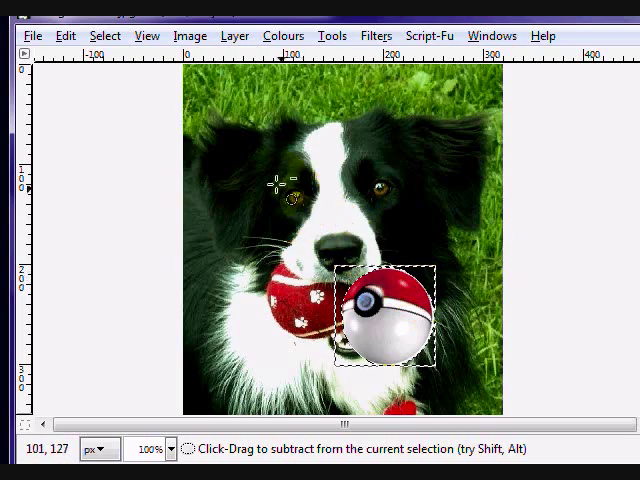
pyautogui.click(164, 136)
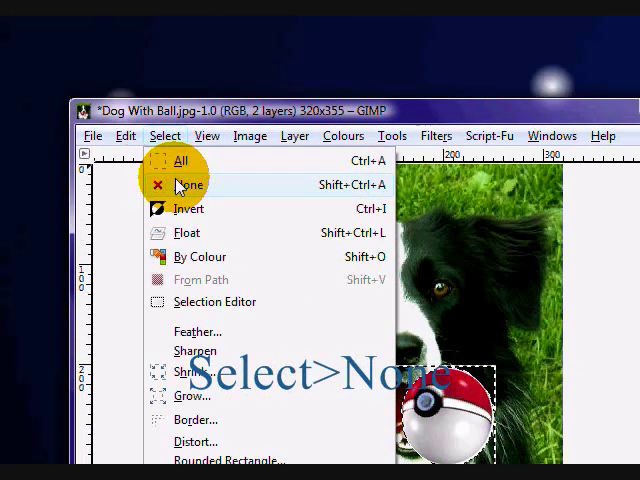
# Drop the selection entirely with Select > None.
pyautogui.click(188, 184)
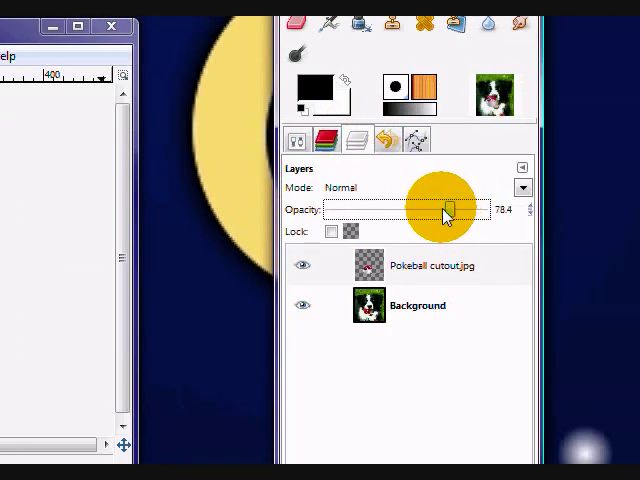
# Lower the pokeball layer opacity to about 78 and move it over the ball in the dog's mouth.
pyautogui.moveTo(448, 208); pyautogui.dragTo(402, 208)
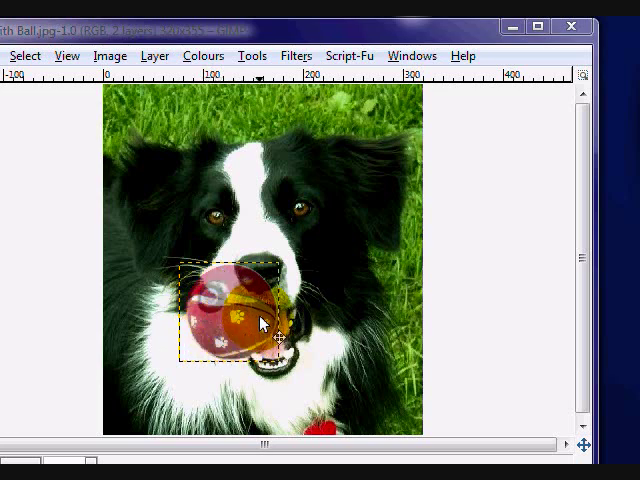
pyautogui.moveTo(264, 322); pyautogui.dragTo(200, 292)
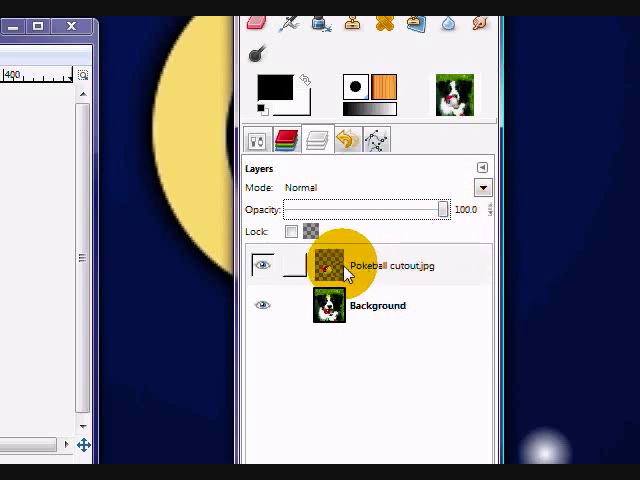
# Bring up the Pokeball cutout.jpg layer's context menu in the Layers dialog.
pyautogui.rightClick(344, 264)
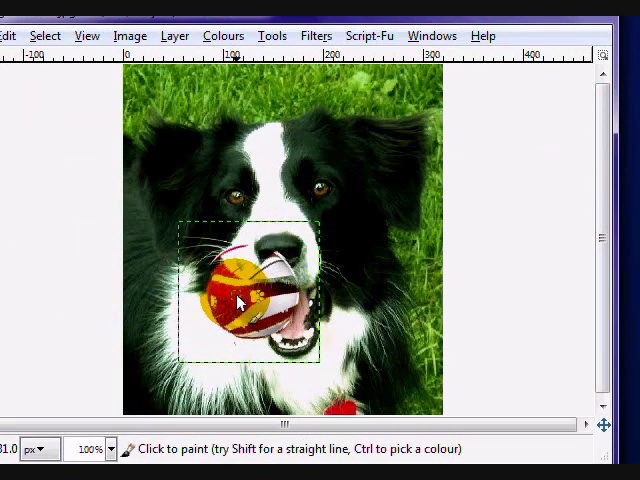
# Paint black on the layer mask to hide the ball where the dog's mouth overlaps it.
pyautogui.moveTo(238, 304); pyautogui.dragTo(284, 312)
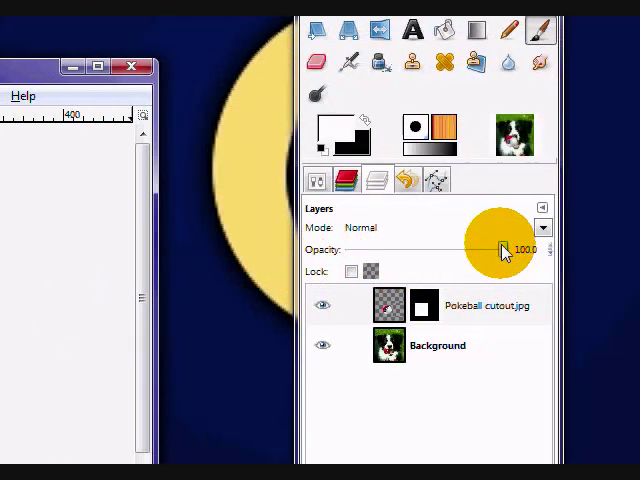
pyautogui.moveTo(500, 250); pyautogui.dragTo(410, 250)
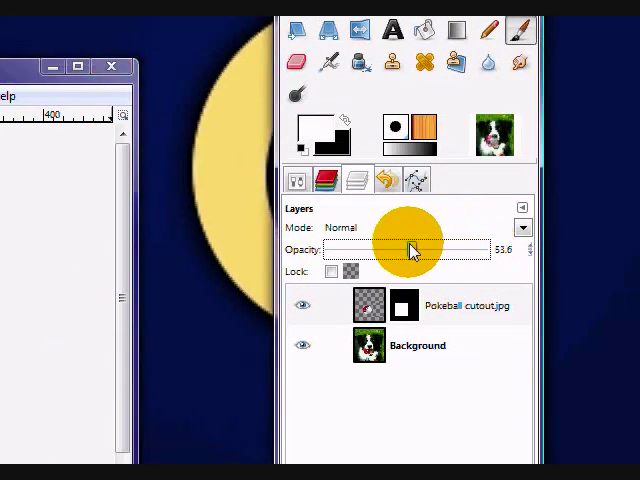
pyautogui.moveTo(404, 248); pyautogui.dragTo(388, 248)
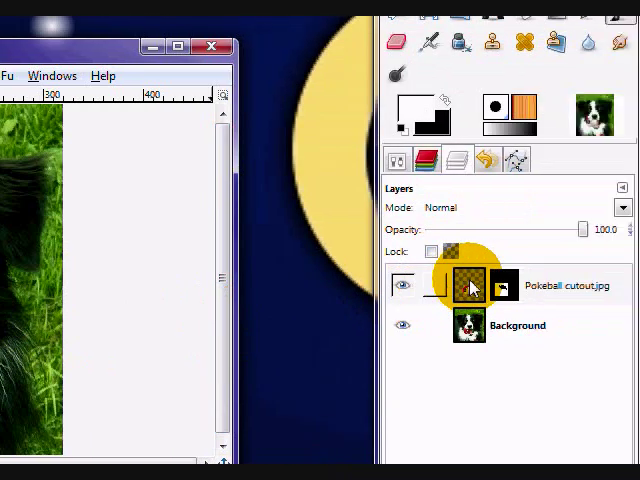
# Apply the layer mask on Pokeball cutout.jpg so it becomes permanent.
pyautogui.rightClick(470, 284)
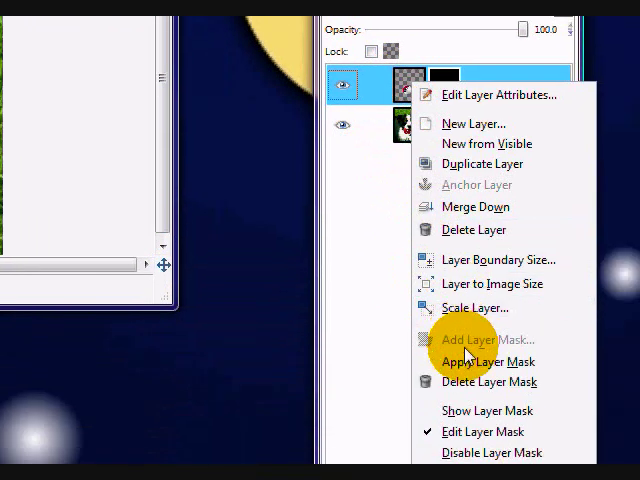
pyautogui.click(488, 362)
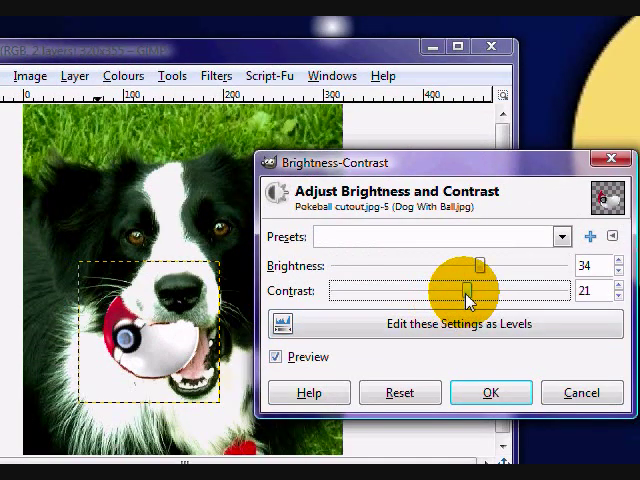
# Apply brightness 34 and contrast 25 to the pokeball layer and confirm.
pyautogui.moveTo(466, 290); pyautogui.dragTo(478, 290)
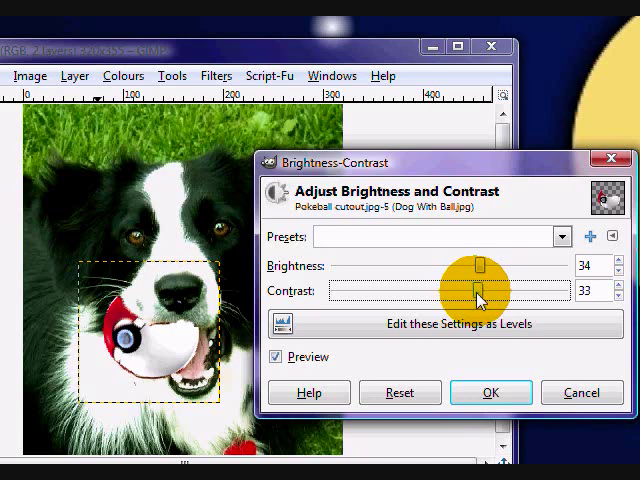
pyautogui.moveTo(470, 290); pyautogui.dragTo(476, 290)
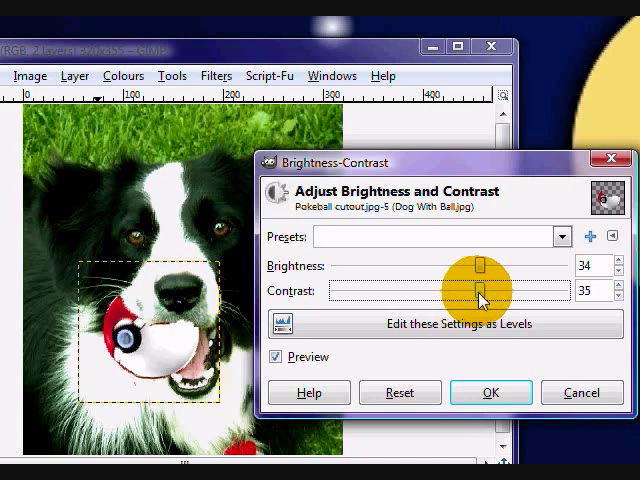
pyautogui.moveTo(484, 290); pyautogui.dragTo(476, 290)
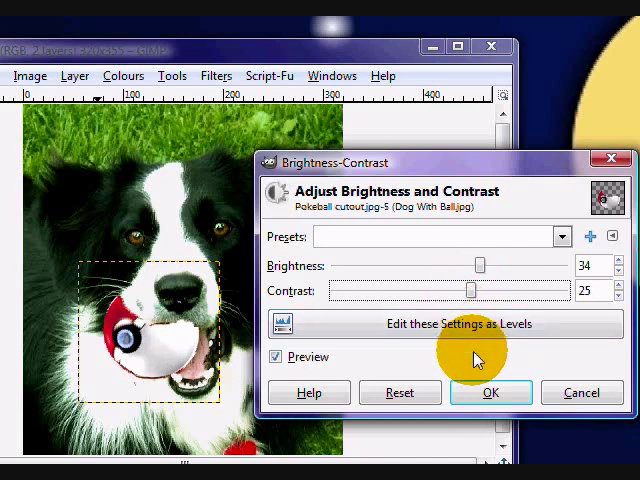
pyautogui.click(490, 392)
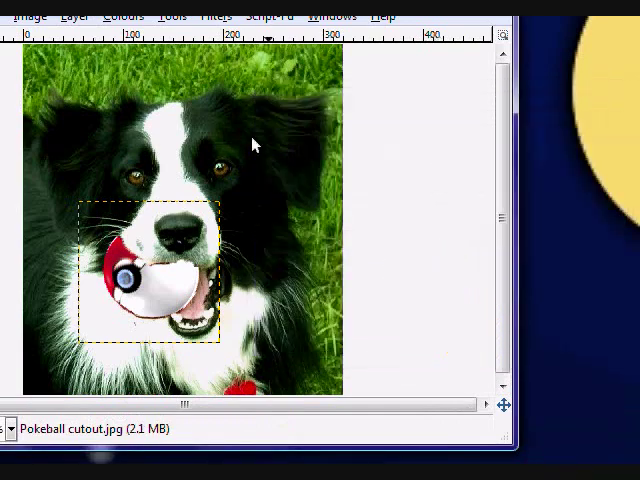
# Flatten all layers into a single Background layer with the pokeball merged in.
pyautogui.click(170, 56)
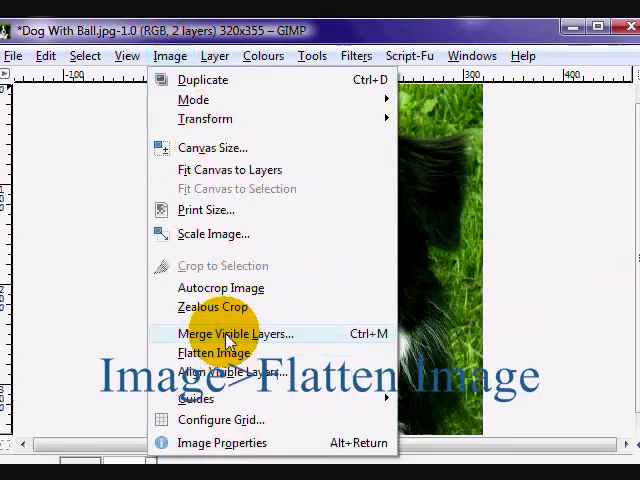
pyautogui.click(220, 352)
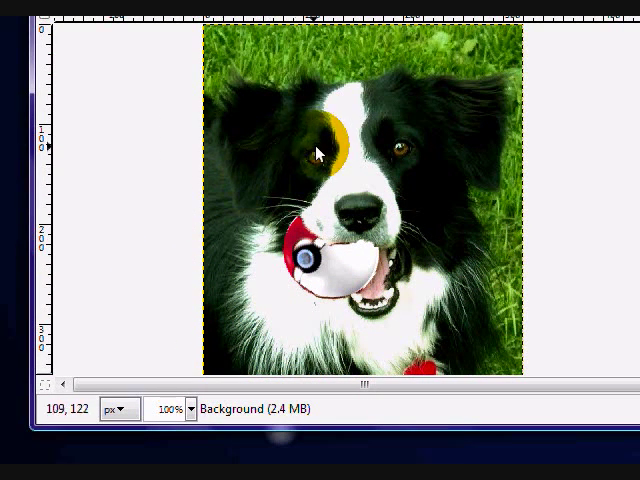
pyautogui.moveTo(320, 144); pyautogui.dragTo(378, 256)
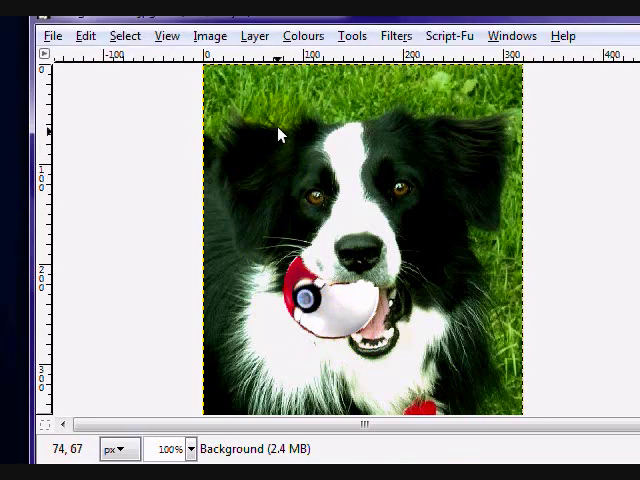
pyautogui.click(304, 36)
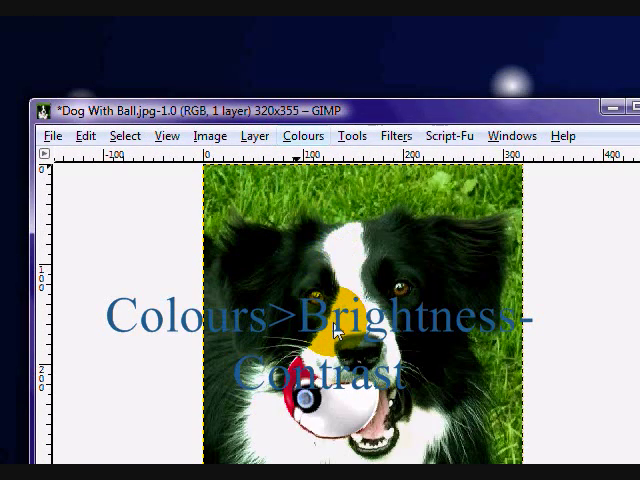
# Apply brightness -27 and contrast 10 to the flattened photo and confirm.
pyautogui.click(304, 136)
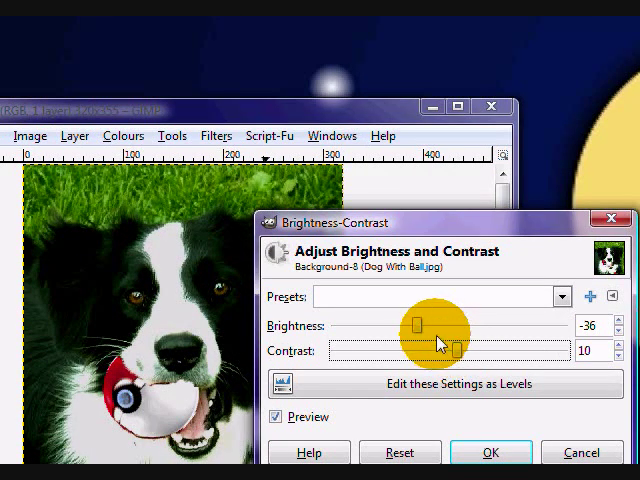
pyautogui.moveTo(416, 324); pyautogui.dragTo(424, 324)
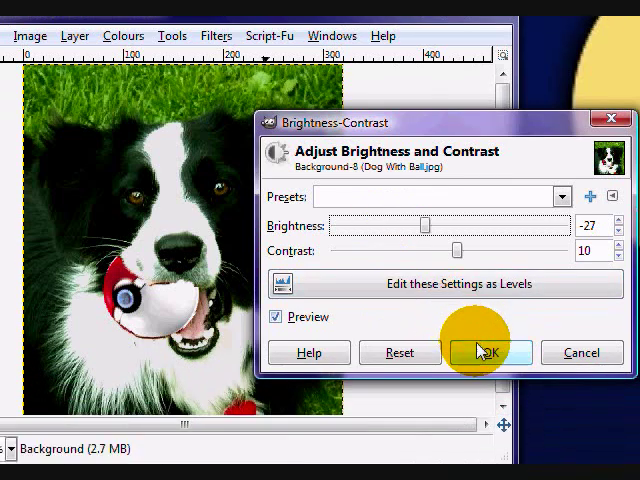
pyautogui.click(478, 352)
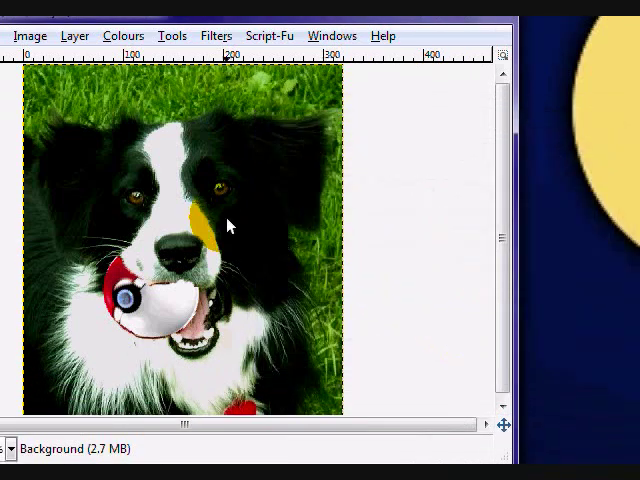